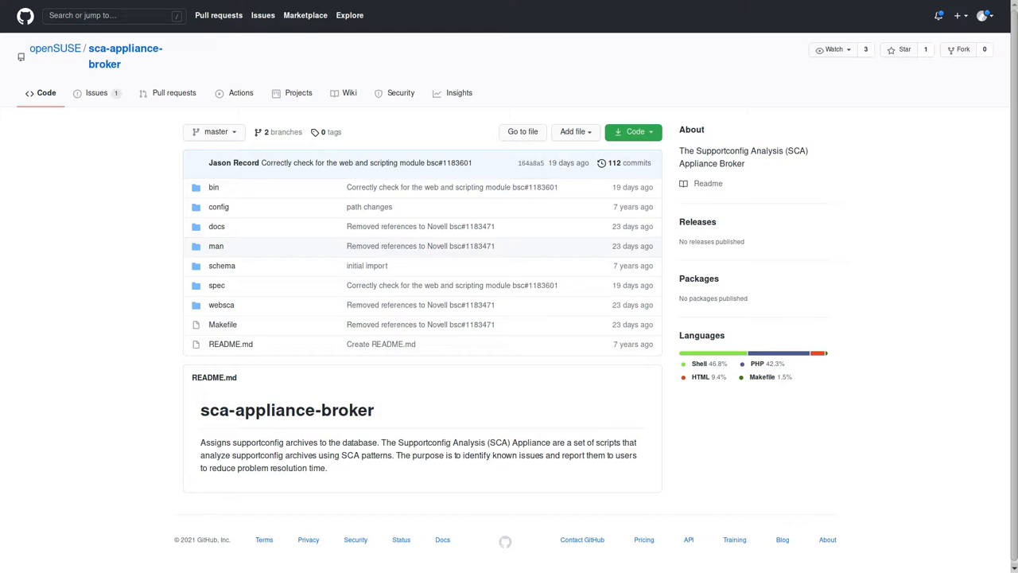
Step: Navigate from sca-appliance-broker to the openSUSE supportutils repository page
{"action": "left_click", "coordinate": [232, 162]}
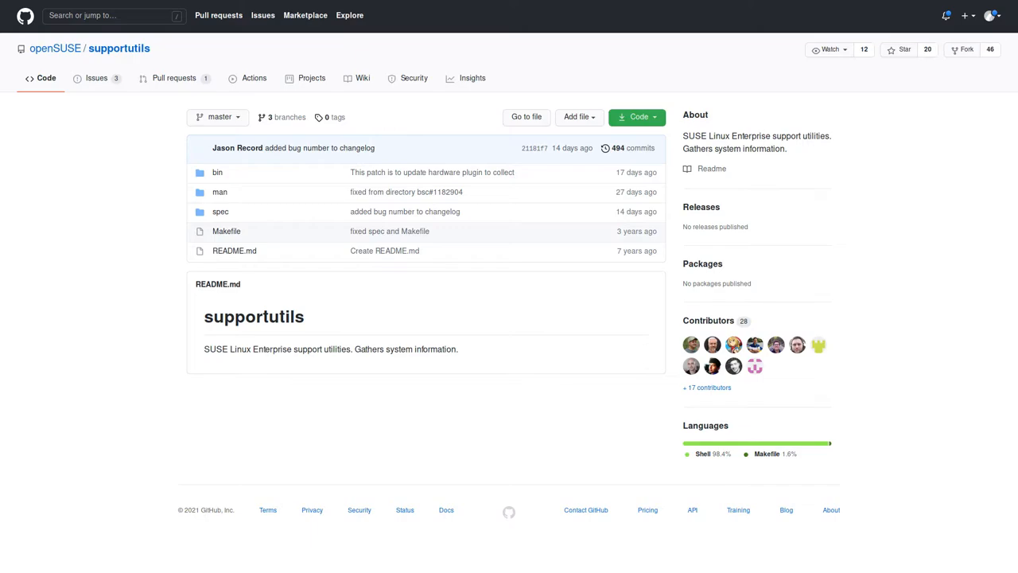
Step: View the supportconfig script source from the supportutils bin folder
{"action": "left_click", "coordinate": [217, 172]}
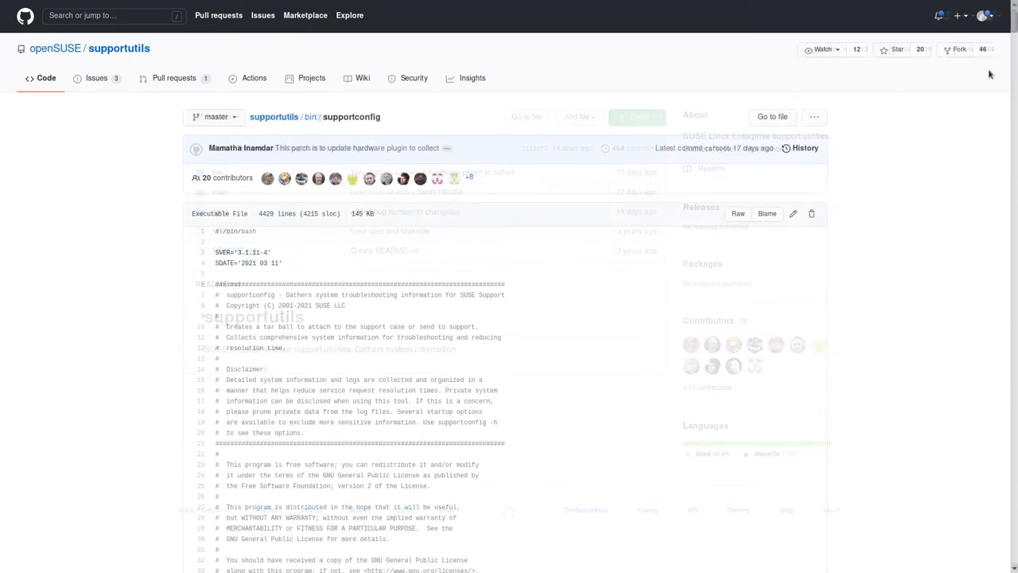
{"action": "scroll", "scroll_direction": "down", "scroll_amount": 3}
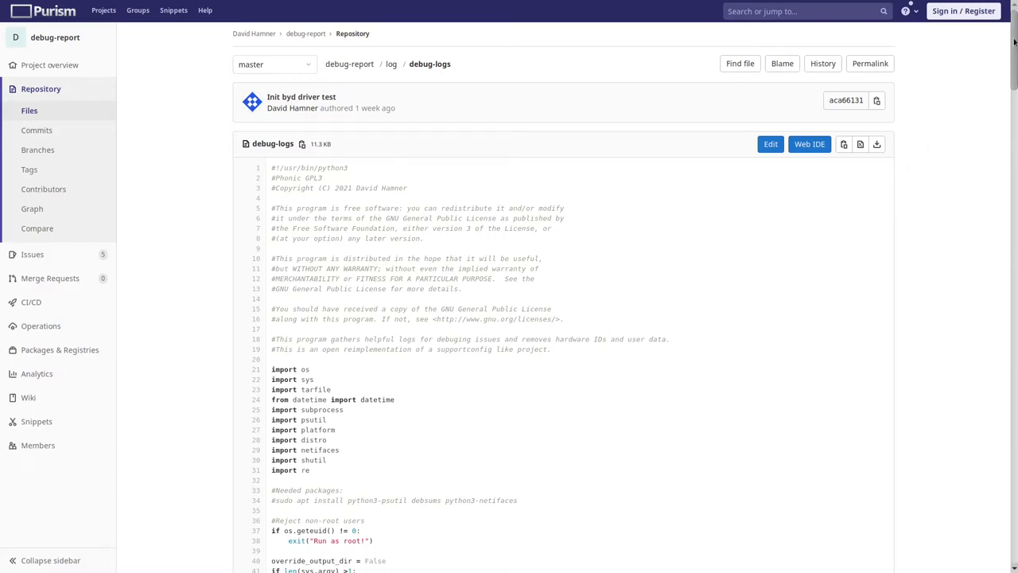
{"action": "scroll", "scroll_direction": "down", "scroll_amount": 3}
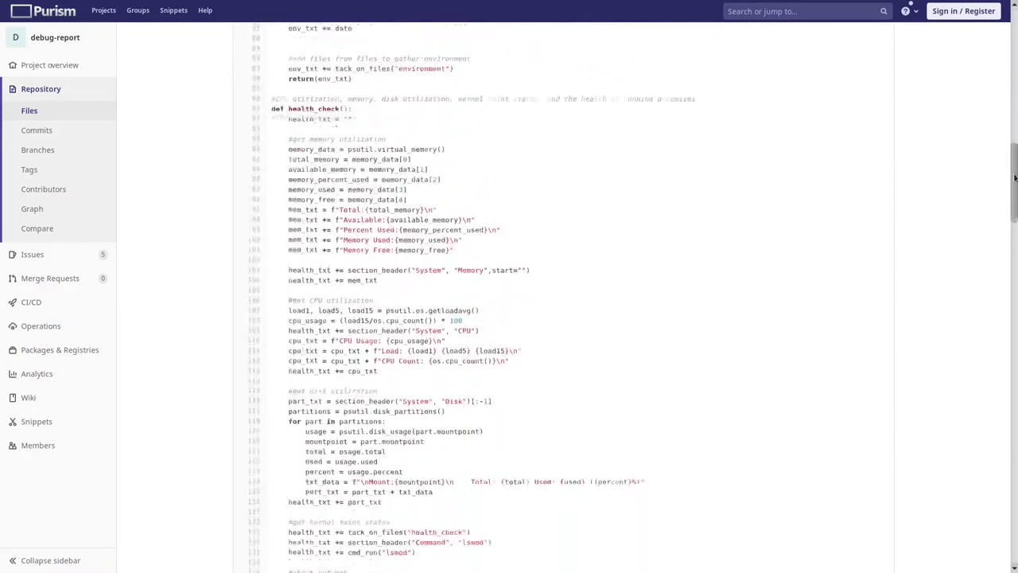
{"action": "scroll", "scroll_direction": "down", "scroll_amount": 3}
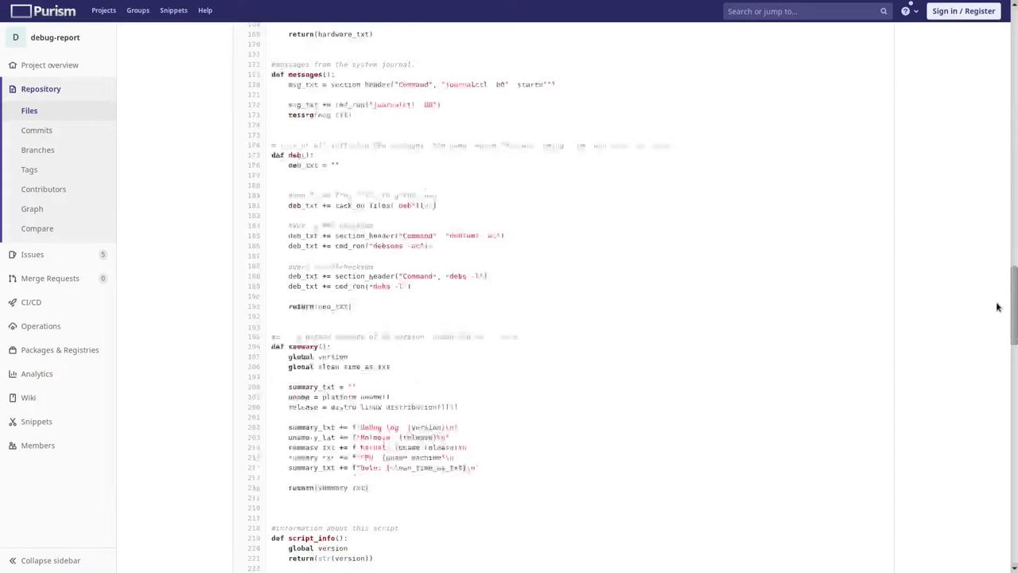
{"action": "scroll", "scroll_direction": "down", "scroll_amount": 3}
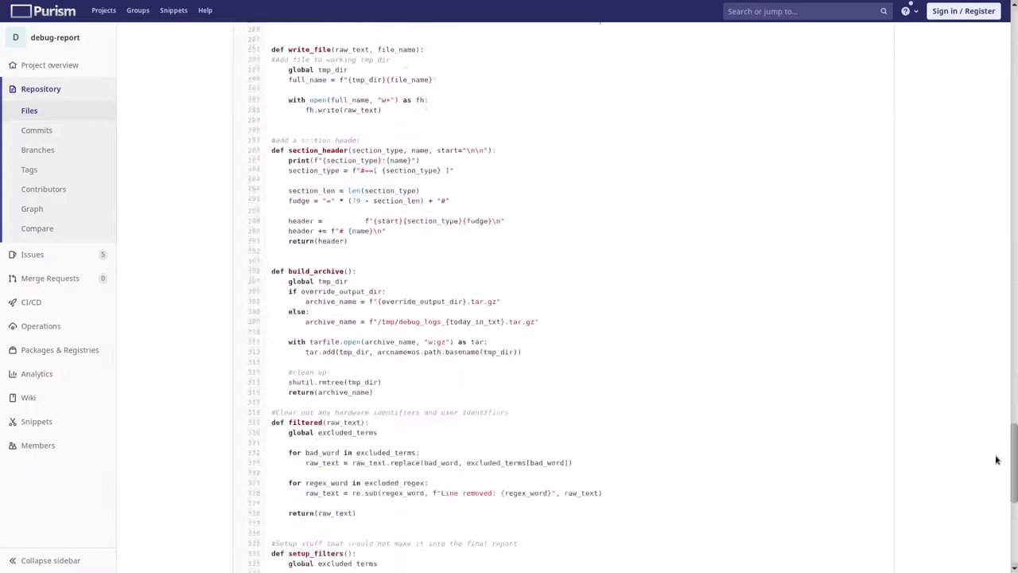
{"action": "scroll", "scroll_direction": "down", "scroll_amount": 3}
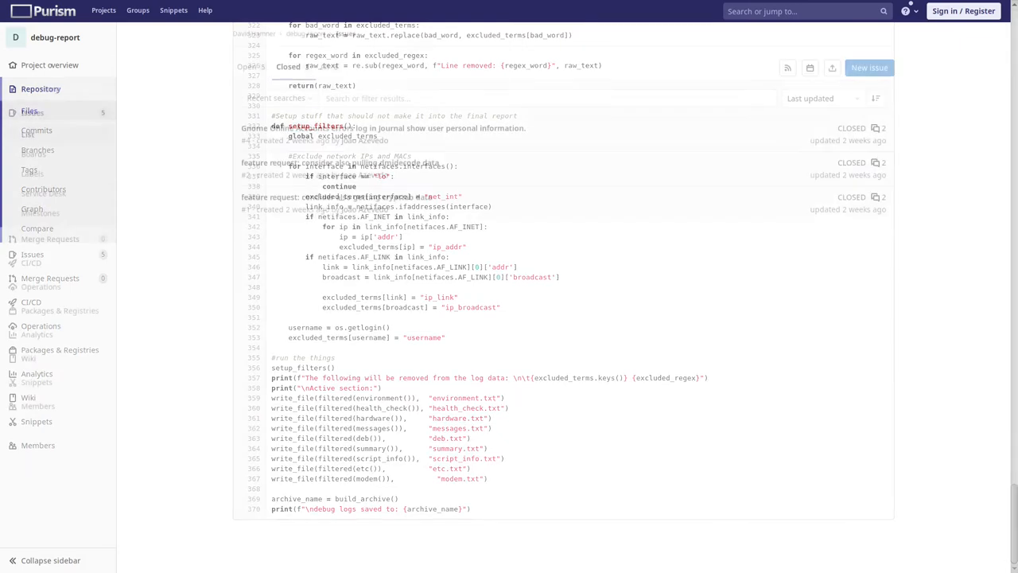
{"action": "left_click", "coordinate": [32, 112]}
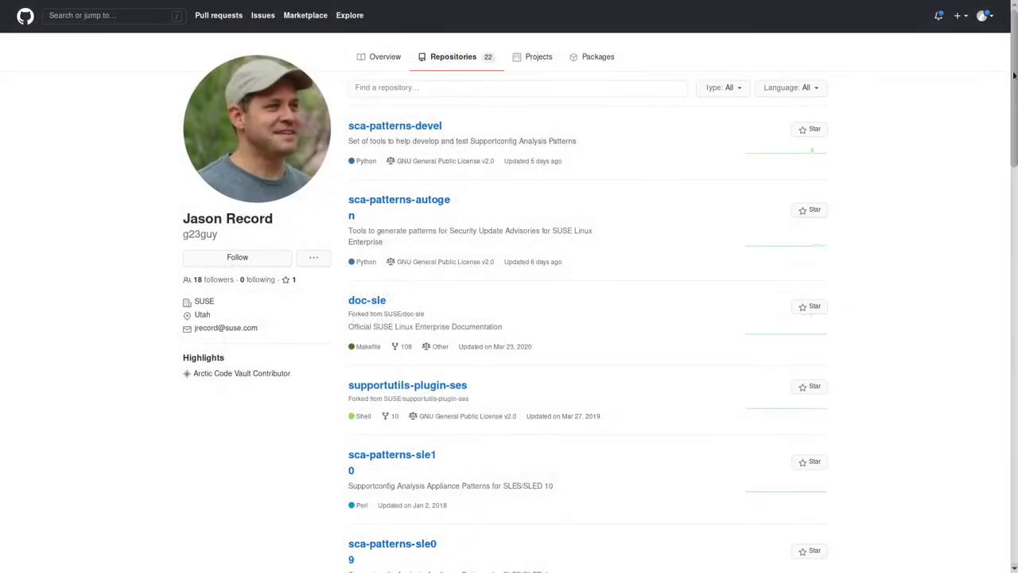
{"action": "scroll", "scroll_direction": "down", "scroll_amount": 3}
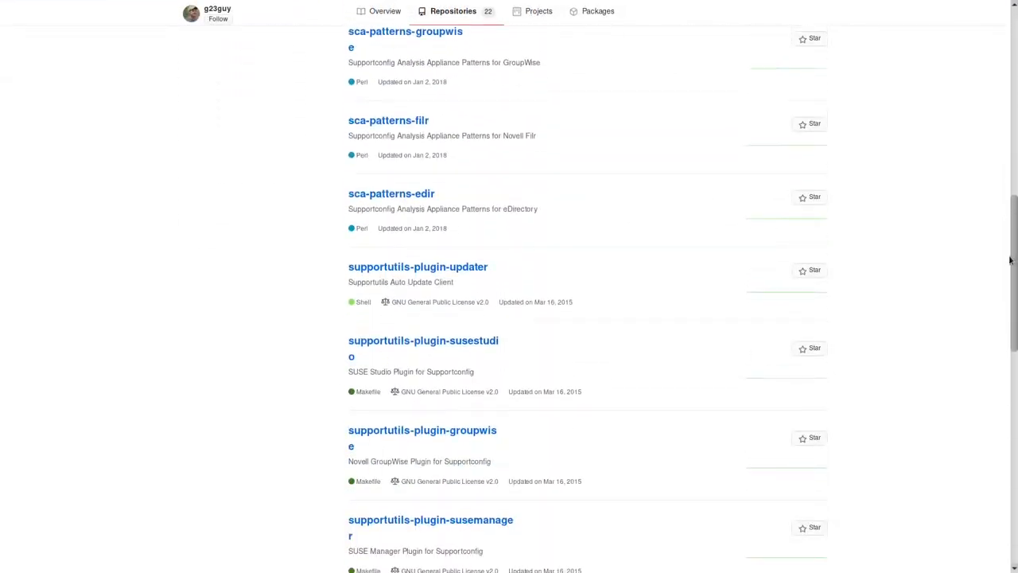
{"action": "scroll", "scroll_direction": "down", "scroll_amount": 3}
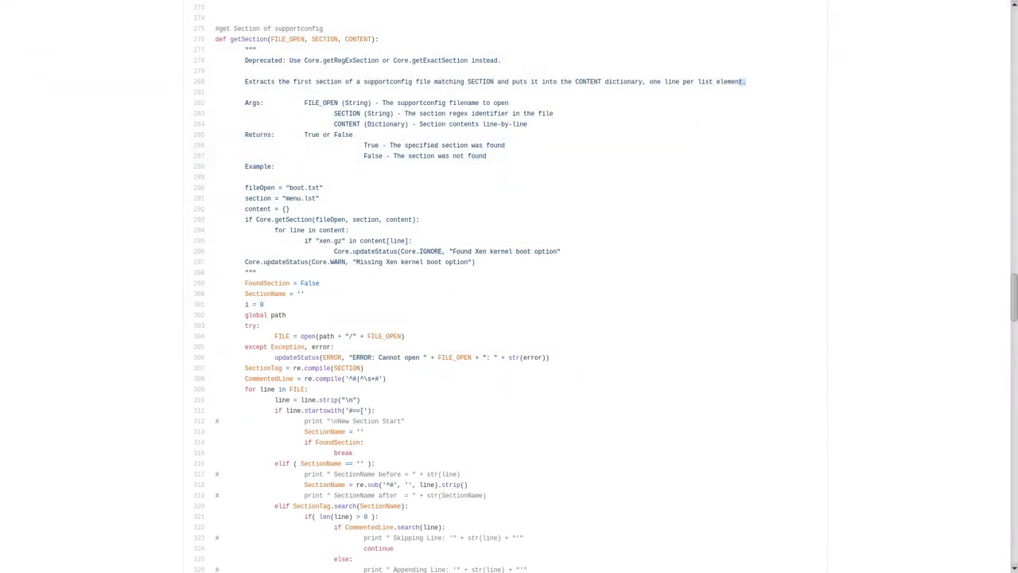
Step: Browse the sle15all pattern files under sca-patterns-sle15 / patterns / SLE
{"action": "scroll", "scroll_direction": "down", "scroll_amount": 3}
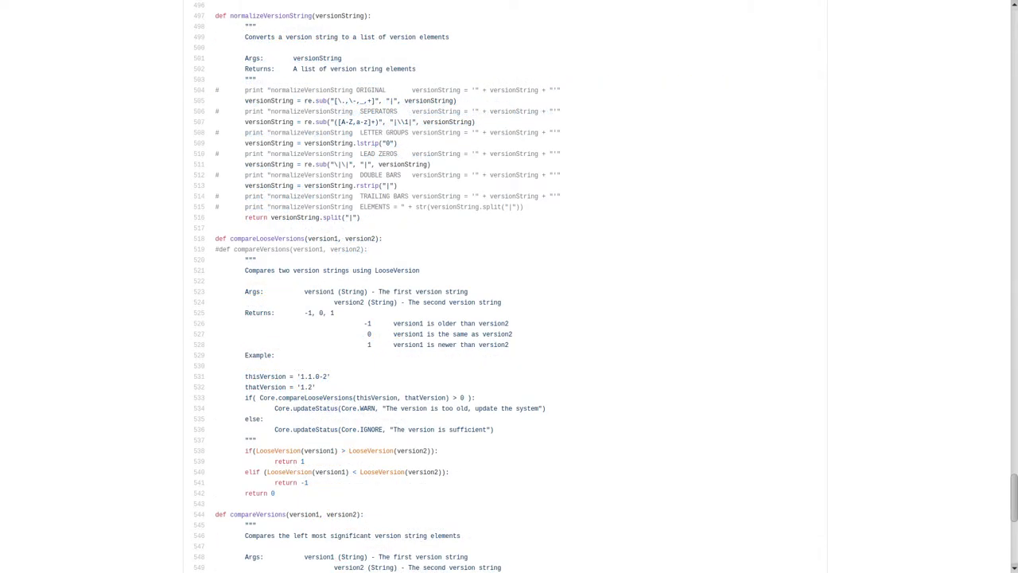
{"action": "type", "text": "content"}
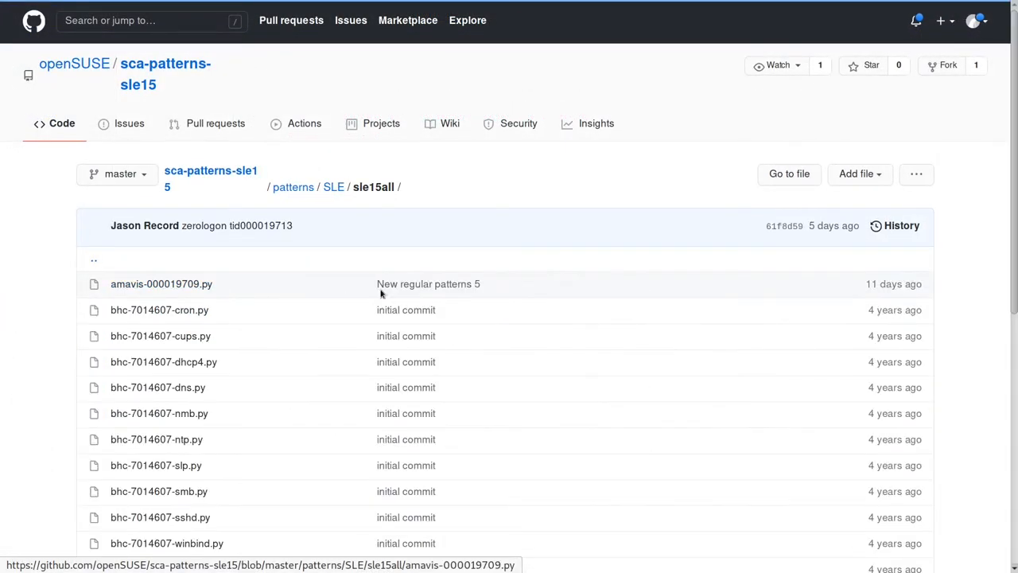
{"action": "scroll", "scroll_direction": "down", "scroll_amount": 3}
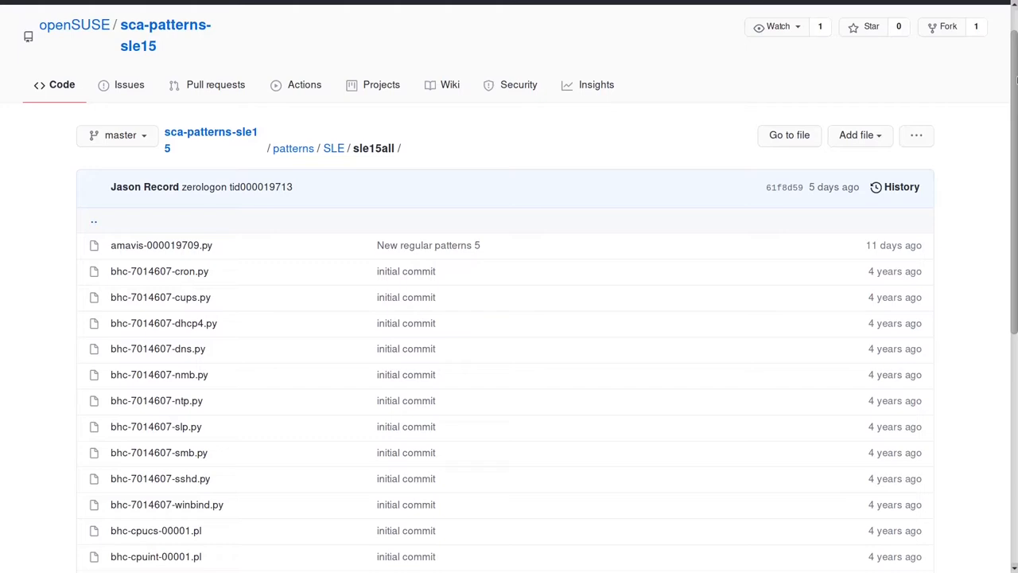
{"action": "scroll", "scroll_direction": "down", "scroll_amount": 3}
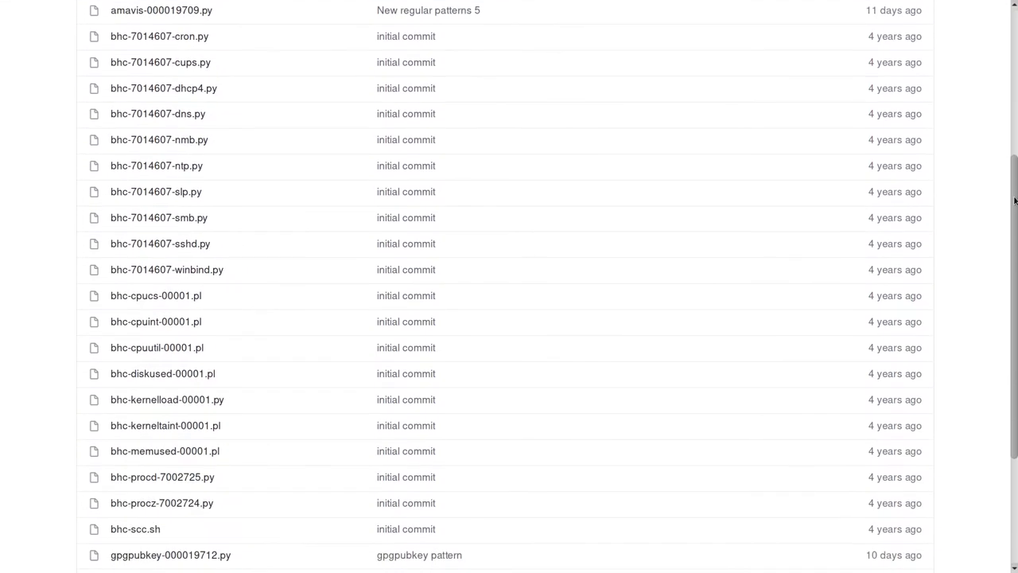
{"action": "scroll", "scroll_direction": "down", "scroll_amount": 3}
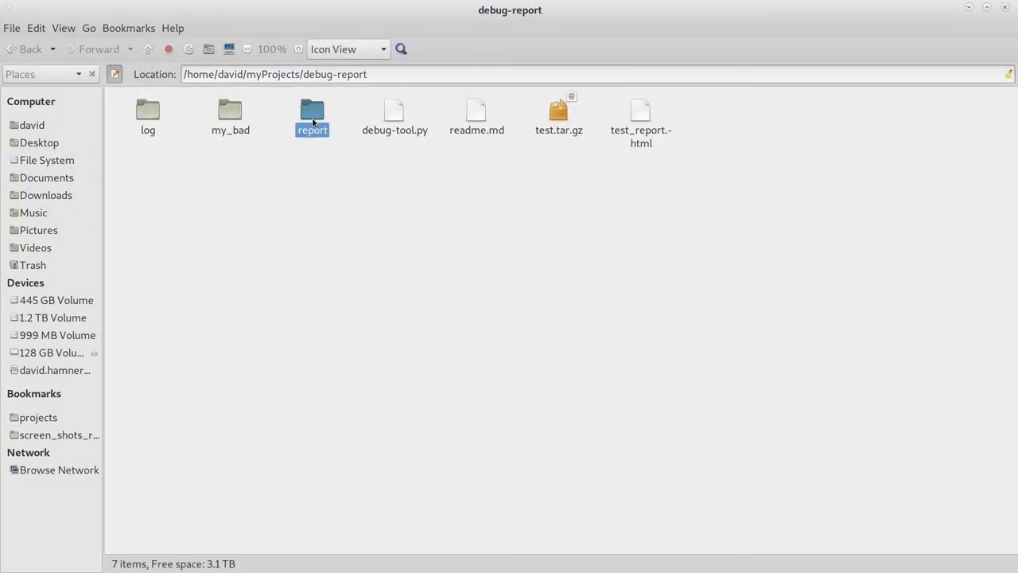
Step: Open disk_usage.py from report/patterns/local in the Kate editor
{"action": "double_click", "coordinate": [312, 114]}
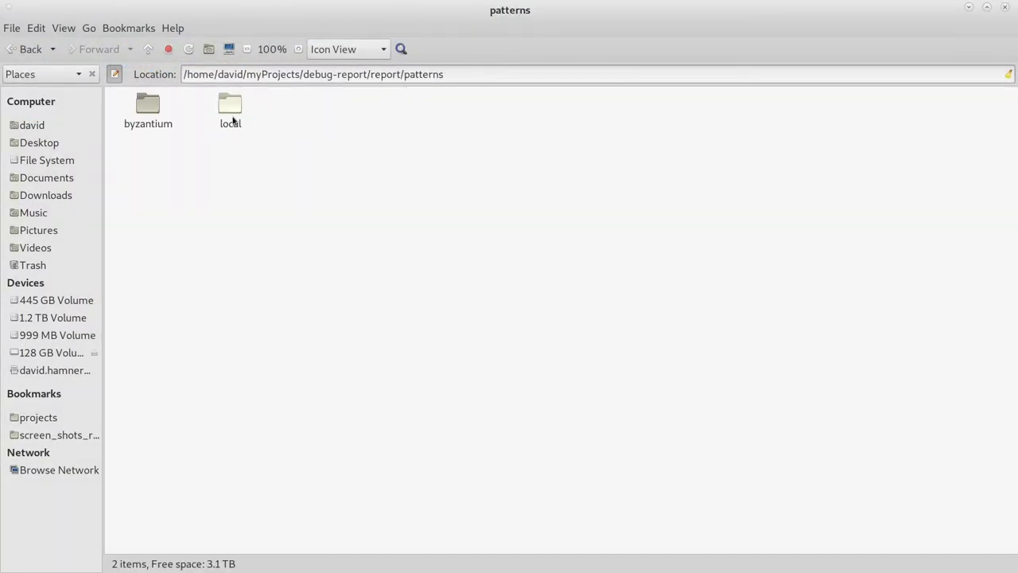
{"action": "double_click", "coordinate": [229, 108]}
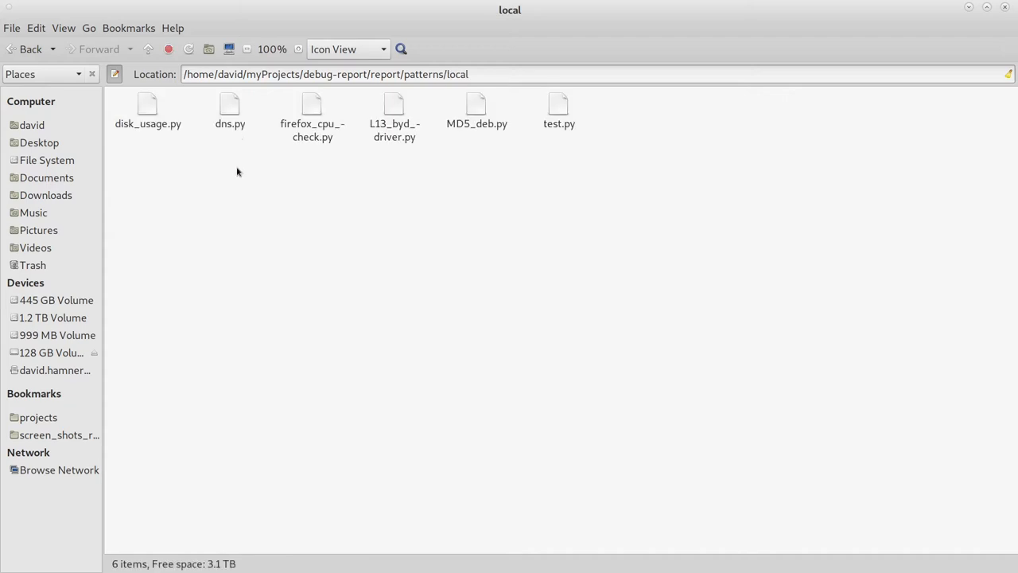
{"action": "left_click", "coordinate": [24, 48]}
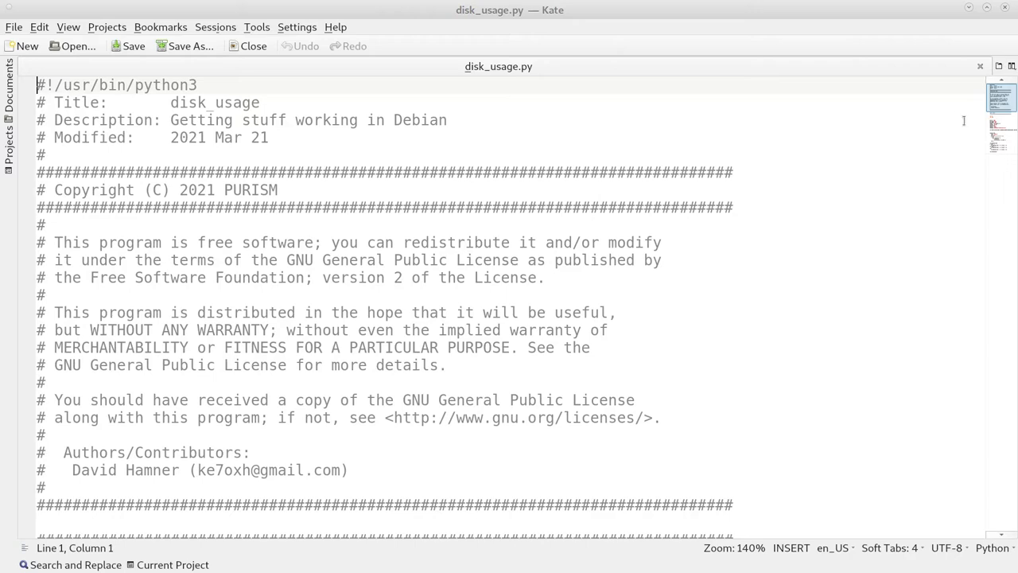
{"action": "scroll", "scroll_direction": "down", "scroll_amount": 3}
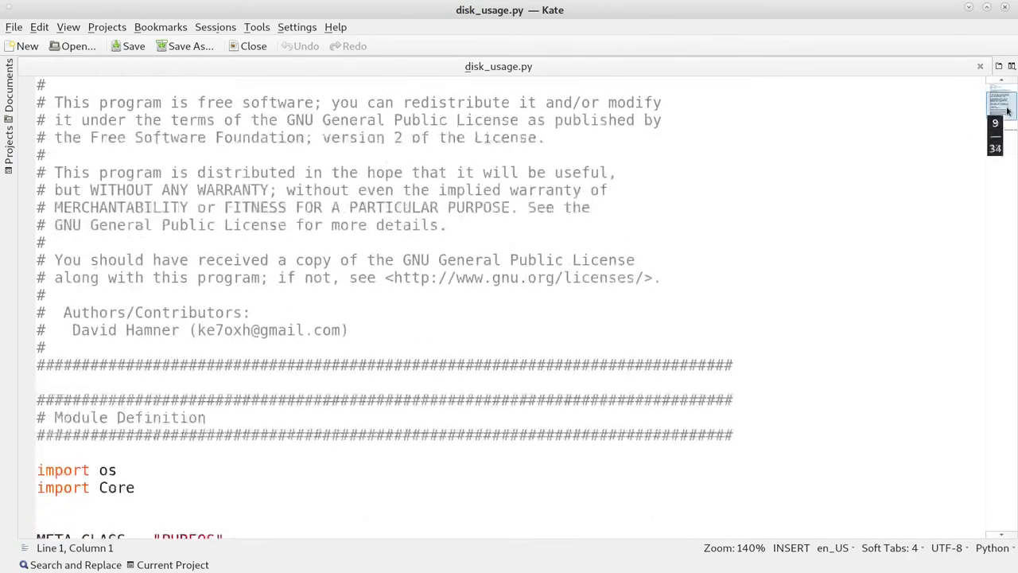
{"action": "scroll", "scroll_direction": "down", "scroll_amount": 3}
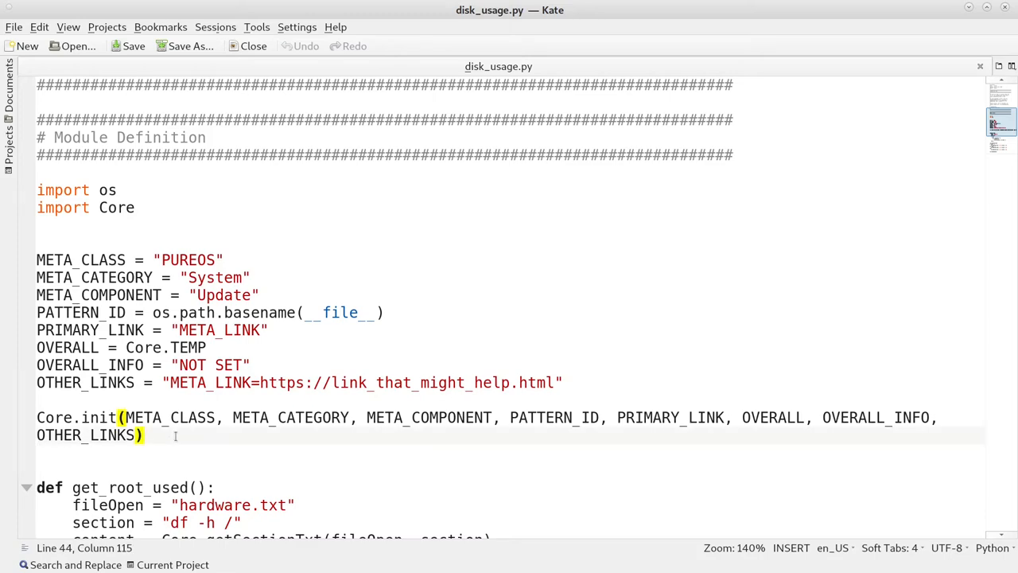
{"action": "scroll", "scroll_direction": "down", "scroll_amount": 3}
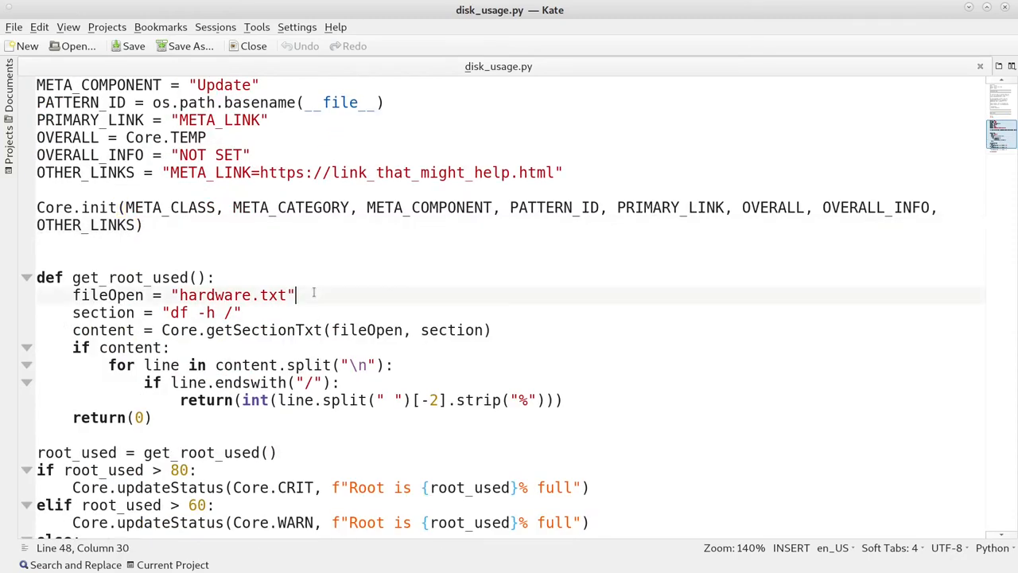
{"action": "left_click", "coordinate": [312, 312]}
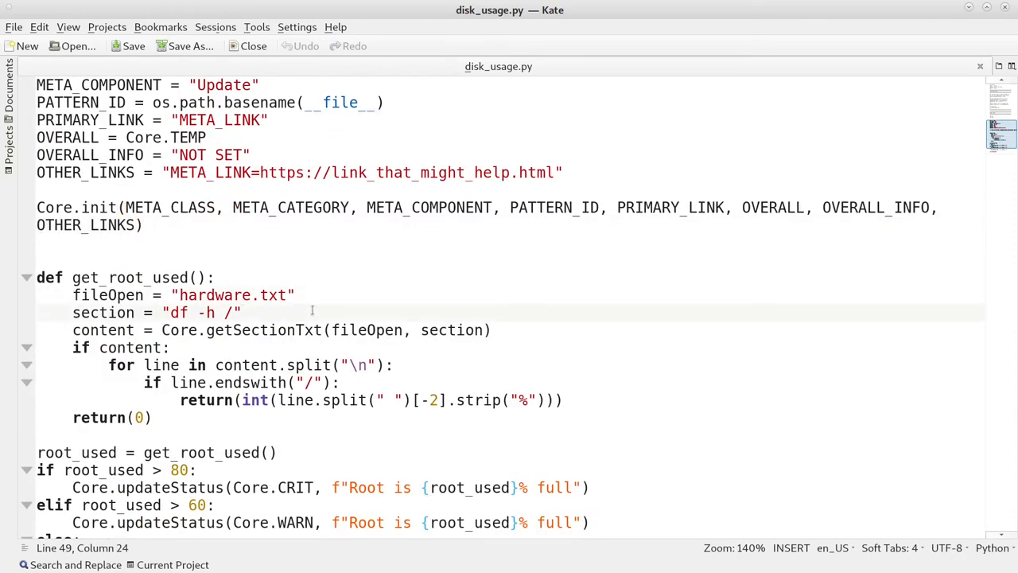
{"action": "left_click", "coordinate": [494, 330]}
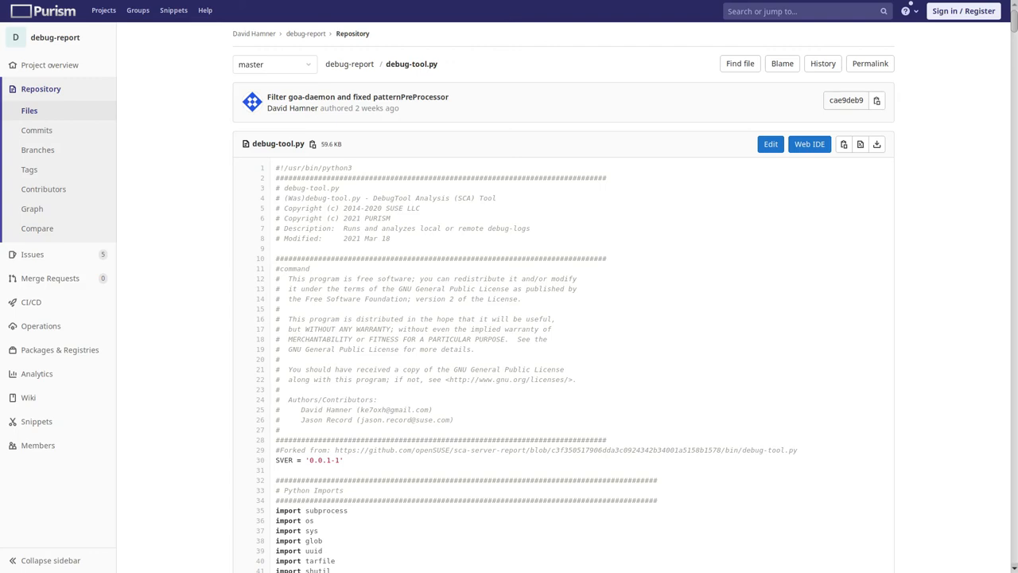
{"action": "double_click", "coordinate": [312, 169]}
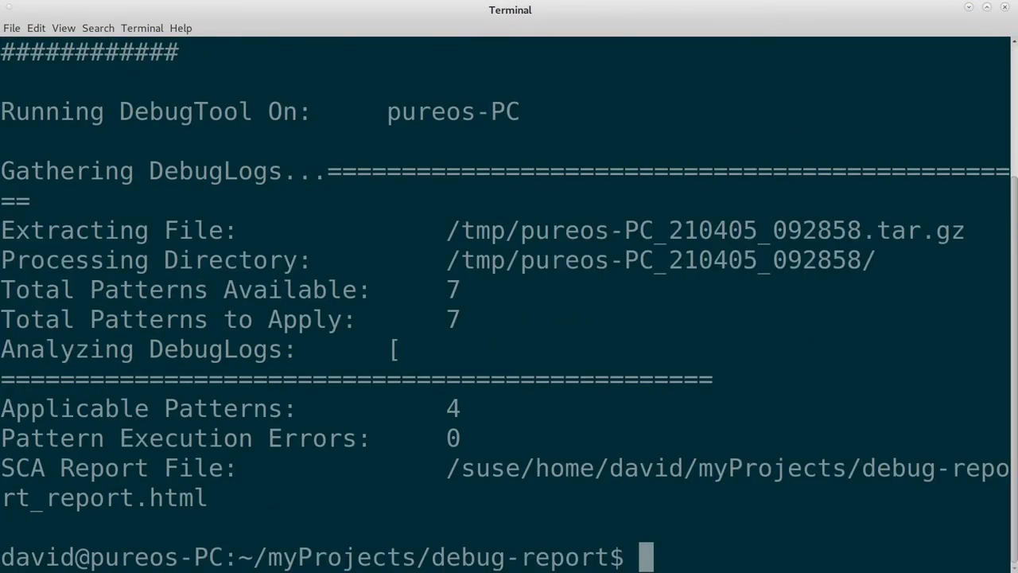
Step: Run ./debug-tool.py to generate and view the DebugTool Analysis Report HTML
{"action": "type", "text": "./debug-tool.py"}
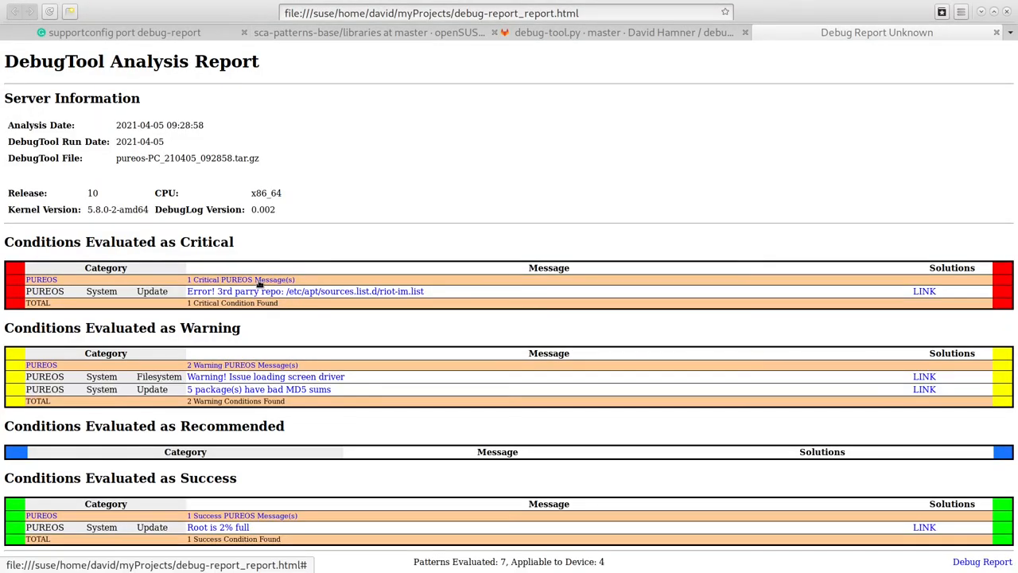
{"action": "mouse_move", "coordinate": [389, 290]}
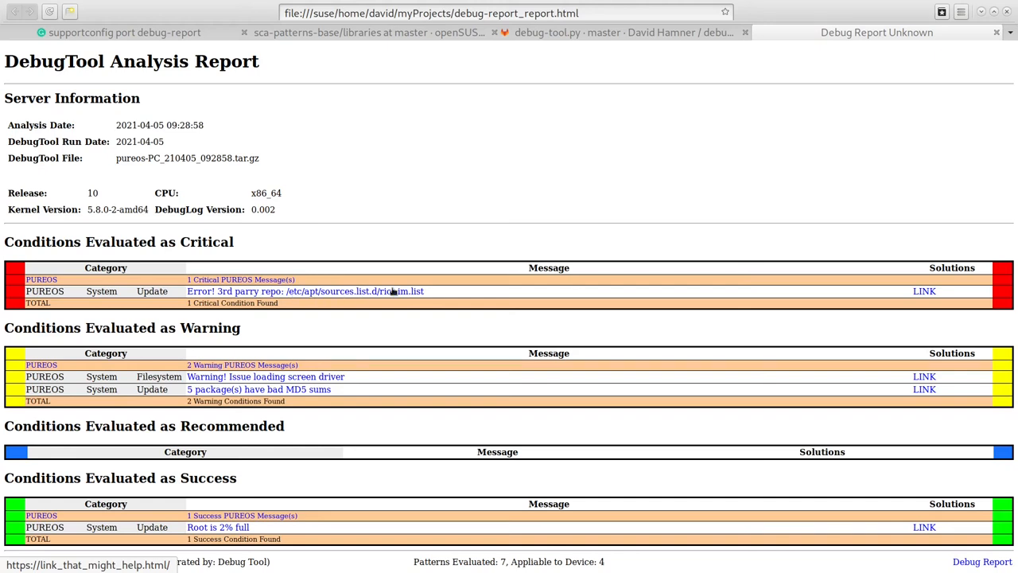